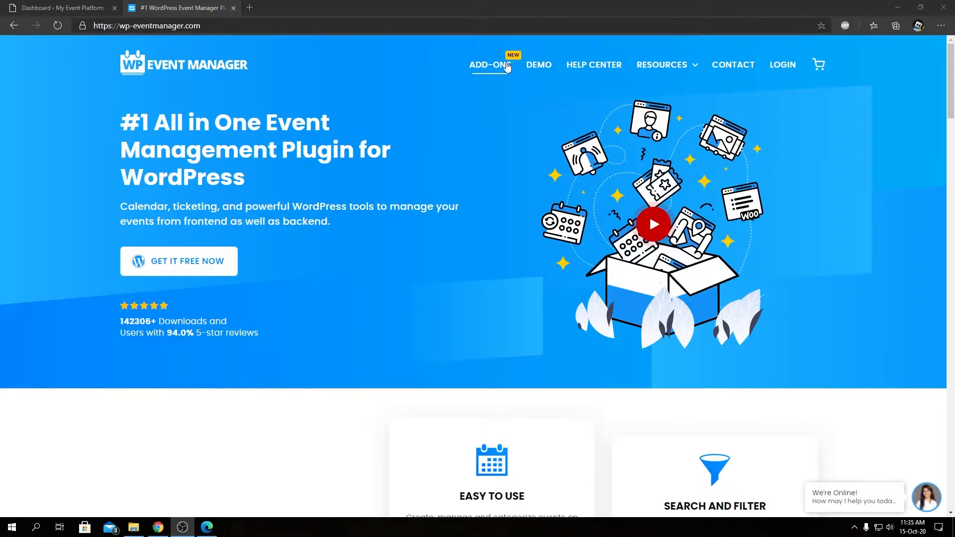
Show the Add-ons plugins catalogue and scroll to the Sliders card
{"action": "left_click", "coordinate": [487, 64]}
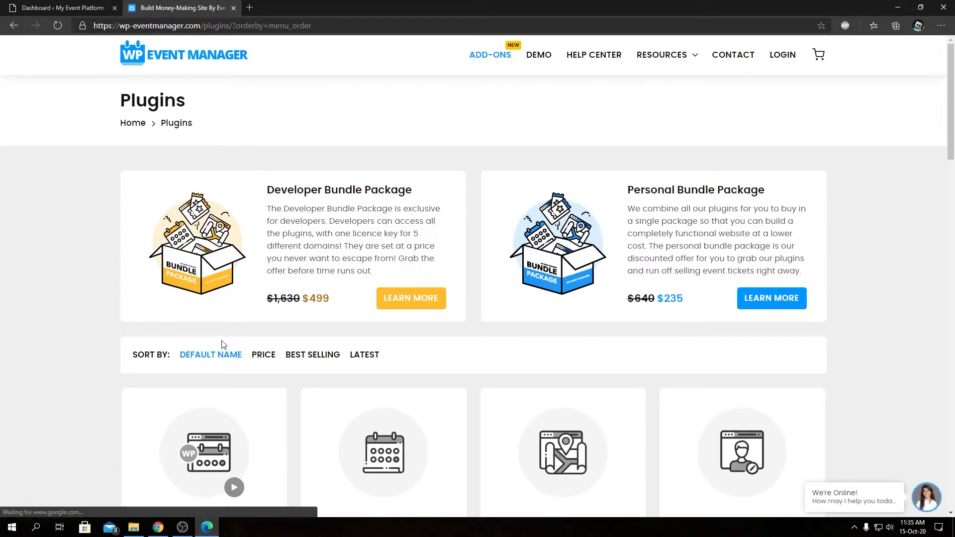
{"action": "scroll", "scroll_direction": "down", "scroll_amount": 3}
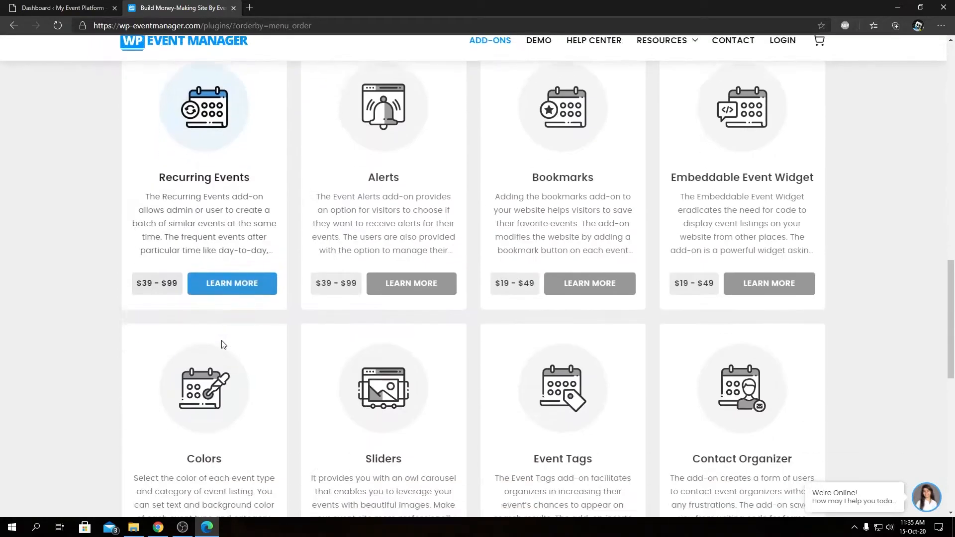
{"action": "scroll", "scroll_direction": "down", "scroll_amount": 3}
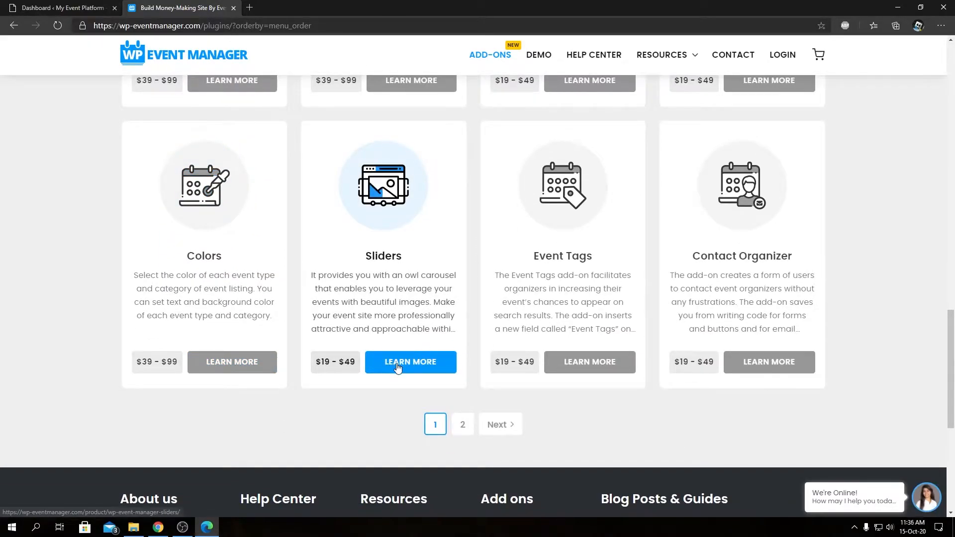
View the Sliders add-on product page with its $19/$49 licences and feature list
{"action": "left_click", "coordinate": [411, 362]}
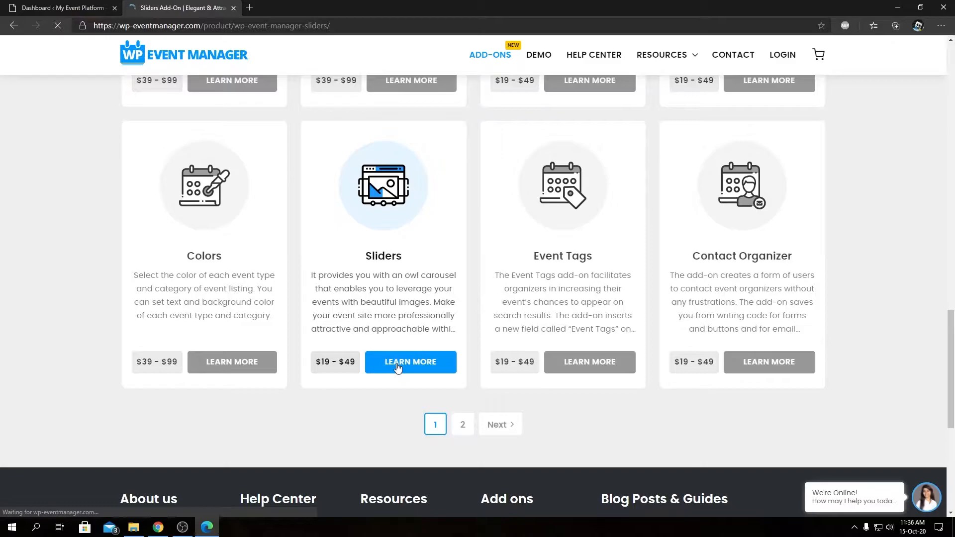
{"action": "left_click", "coordinate": [411, 363]}
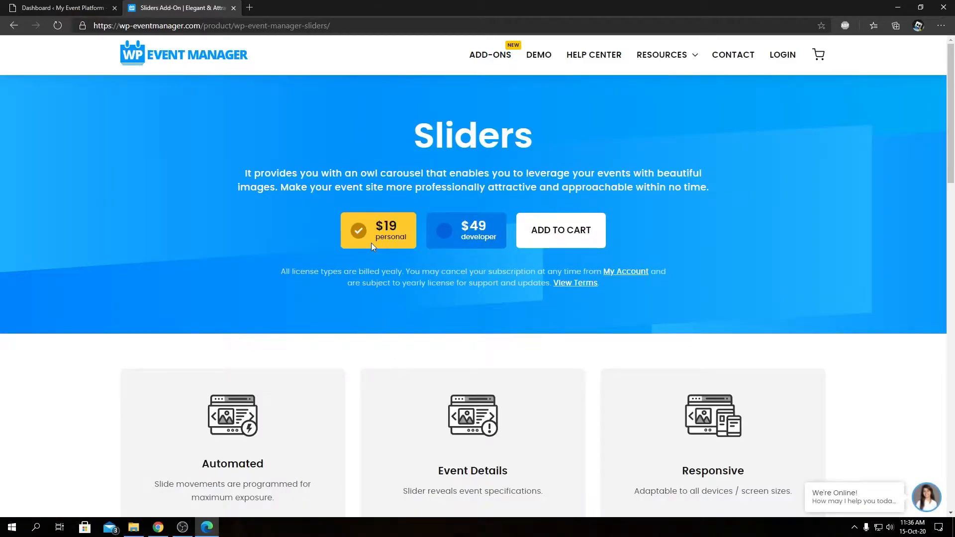
{"action": "scroll", "scroll_direction": "down", "scroll_amount": 3}
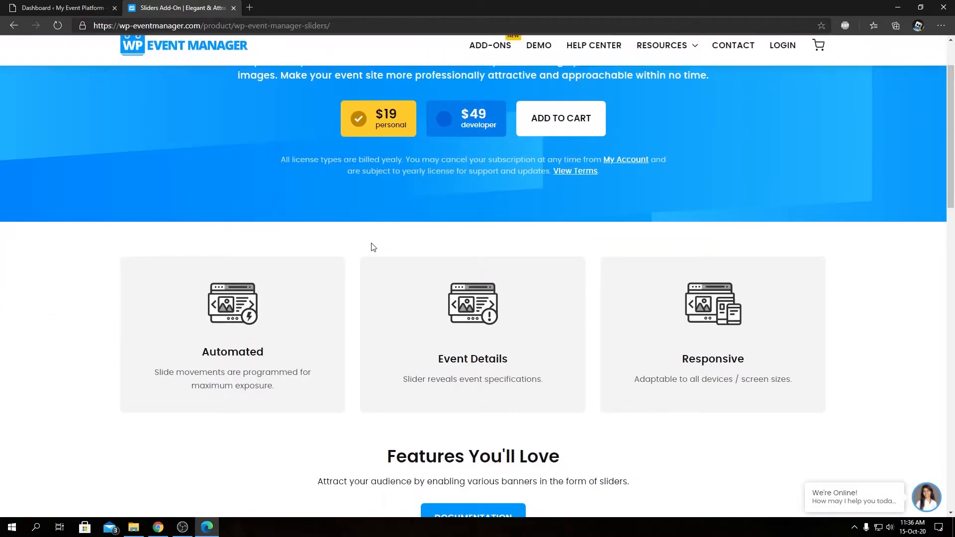
{"action": "scroll", "scroll_direction": "down", "scroll_amount": 3}
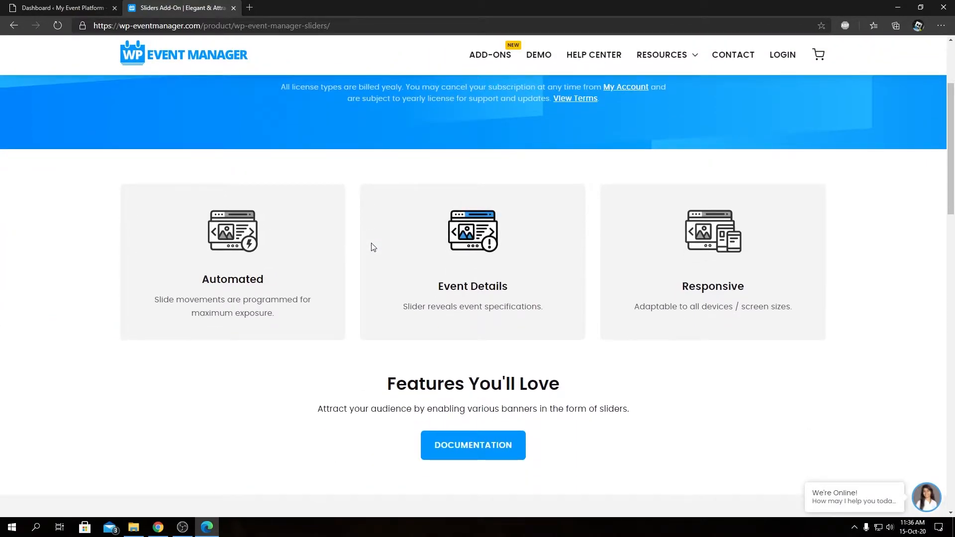
{"action": "mouse_move", "coordinate": [362, 233]}
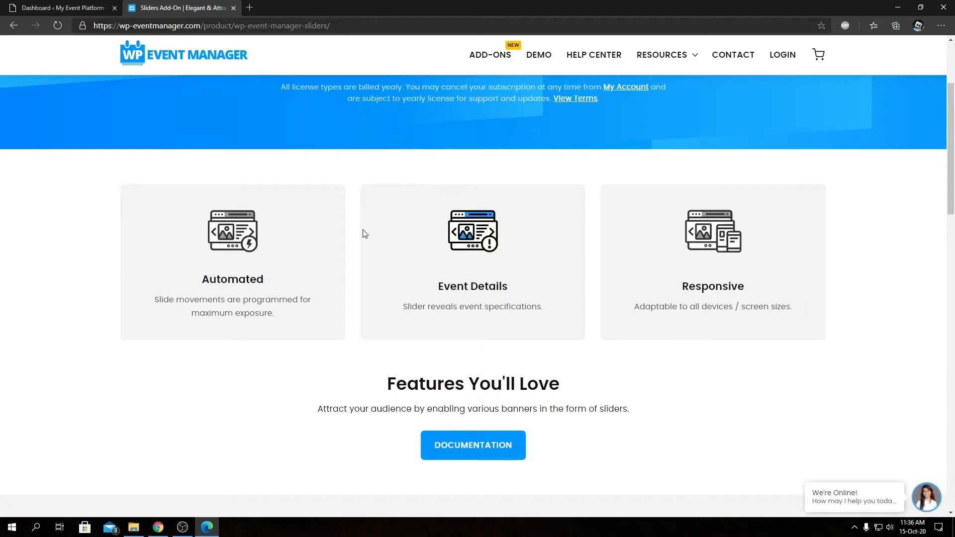
{"action": "mouse_move", "coordinate": [409, 284]}
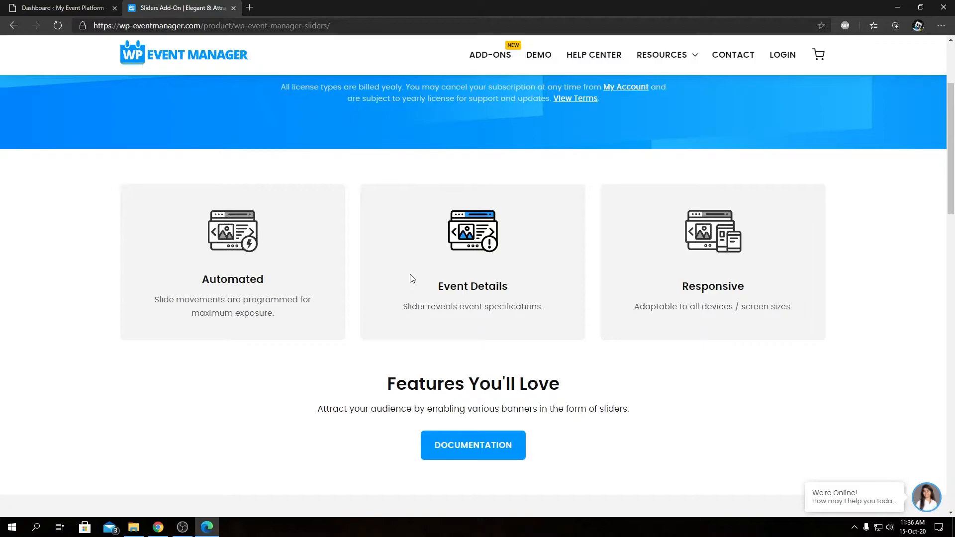
{"action": "scroll", "scroll_direction": "up", "scroll_amount": 3}
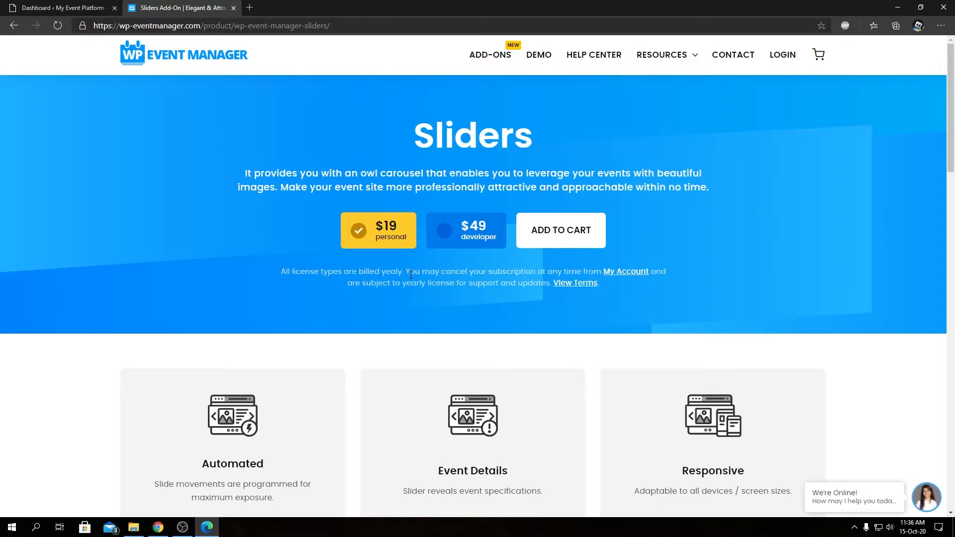
{"action": "scroll", "scroll_direction": "down", "scroll_amount": 3}
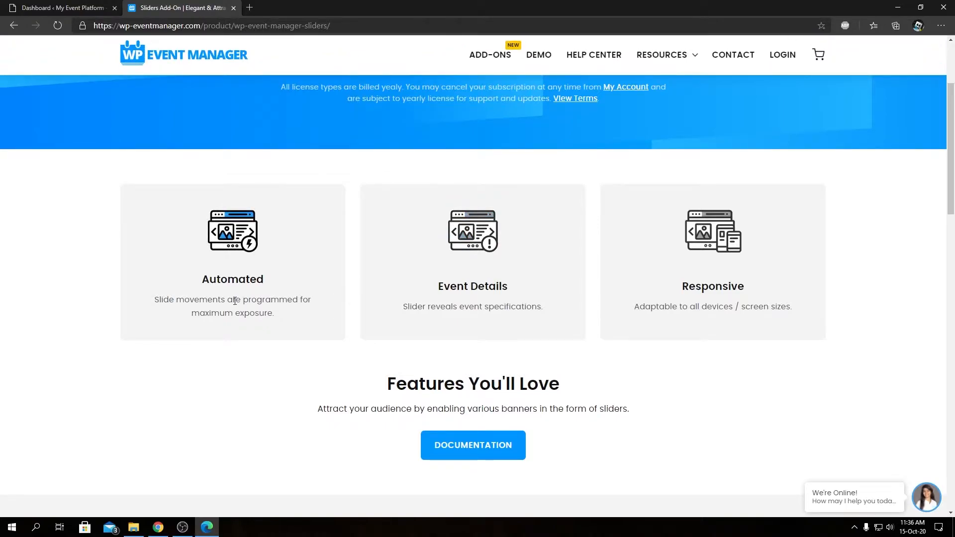
{"action": "mouse_move", "coordinate": [237, 297]}
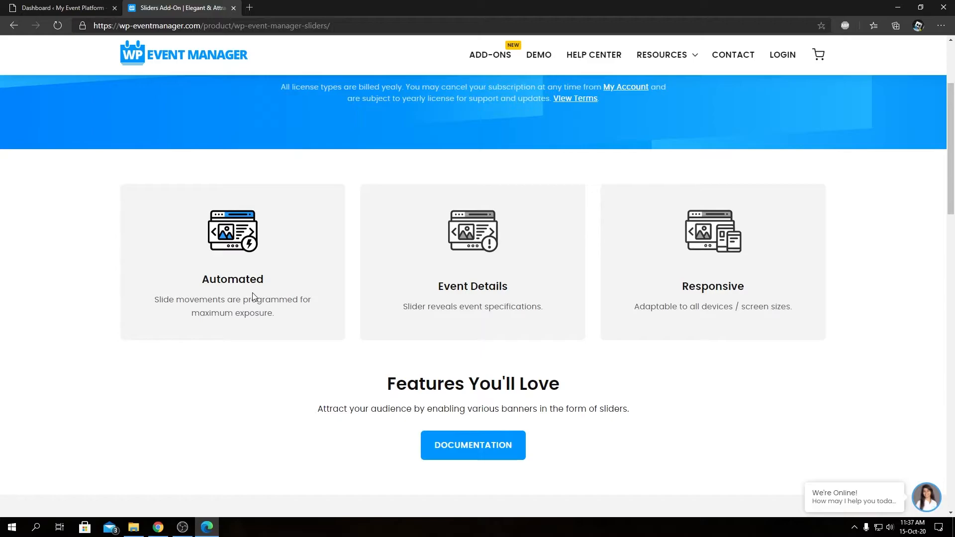
{"action": "mouse_move", "coordinate": [307, 268]}
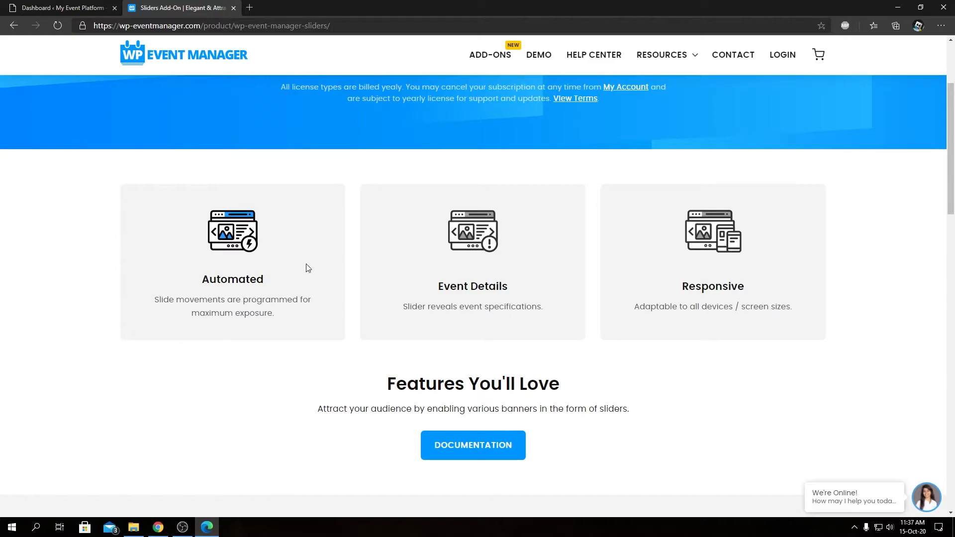
Read the Elegant Slider, Responsive View and Shortcode sections, then return to the WordPress dashboard
{"action": "scroll", "scroll_direction": "down", "scroll_amount": 3}
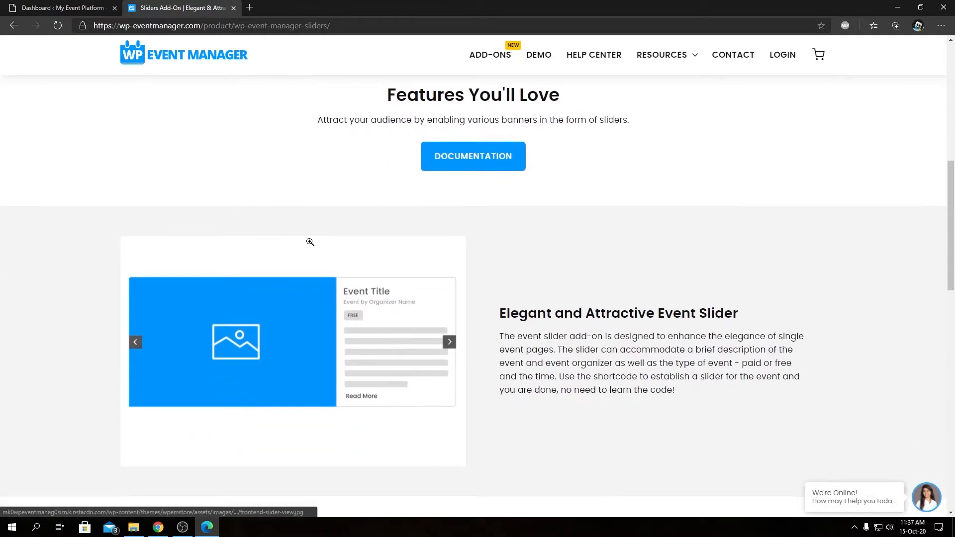
{"action": "scroll", "scroll_direction": "down", "scroll_amount": 3}
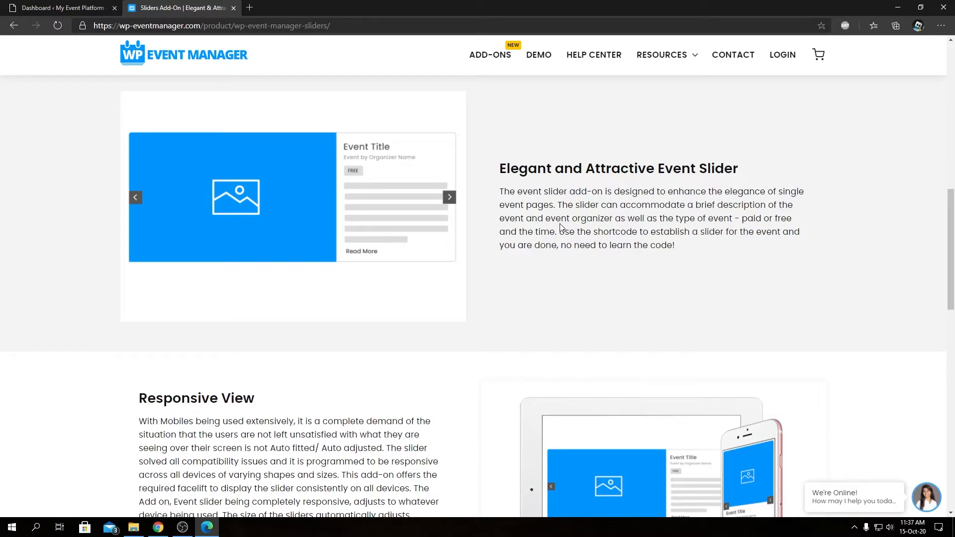
{"action": "scroll", "scroll_direction": "down", "scroll_amount": 3}
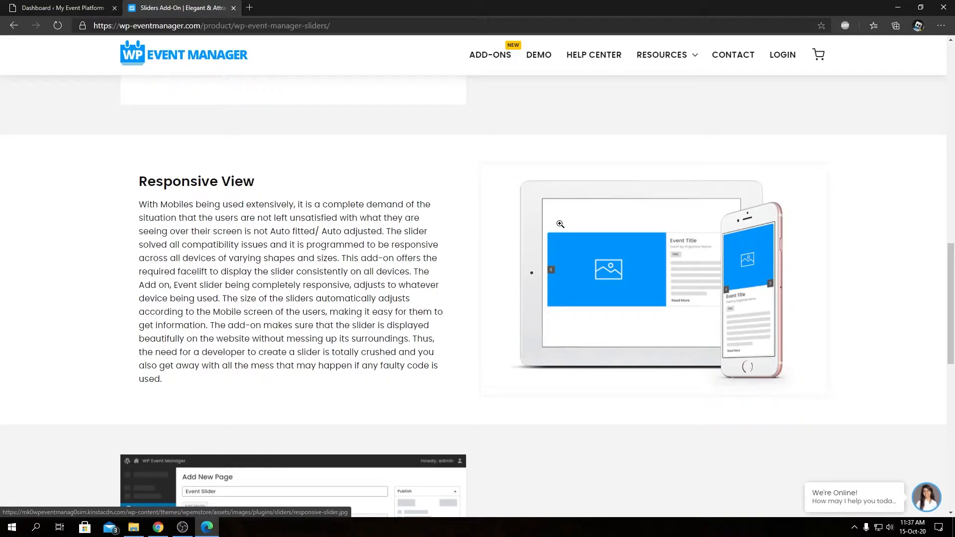
{"action": "scroll", "scroll_direction": "down", "scroll_amount": 3}
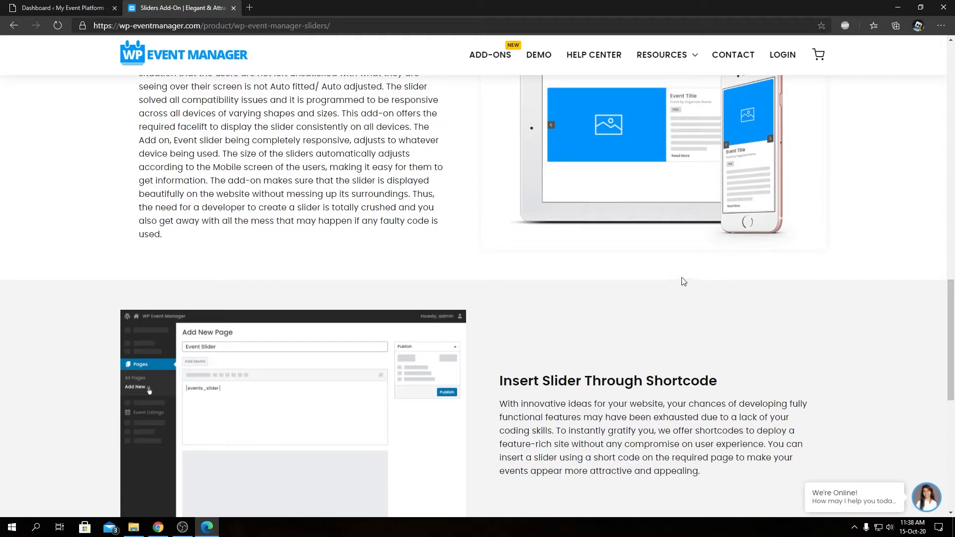
{"action": "mouse_move", "coordinate": [677, 280]}
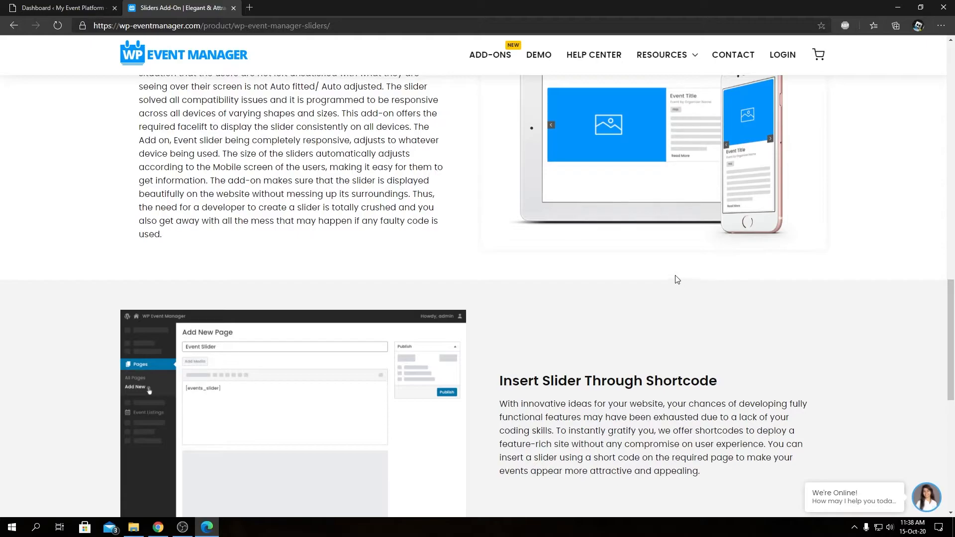
{"action": "left_click", "coordinate": [60, 7]}
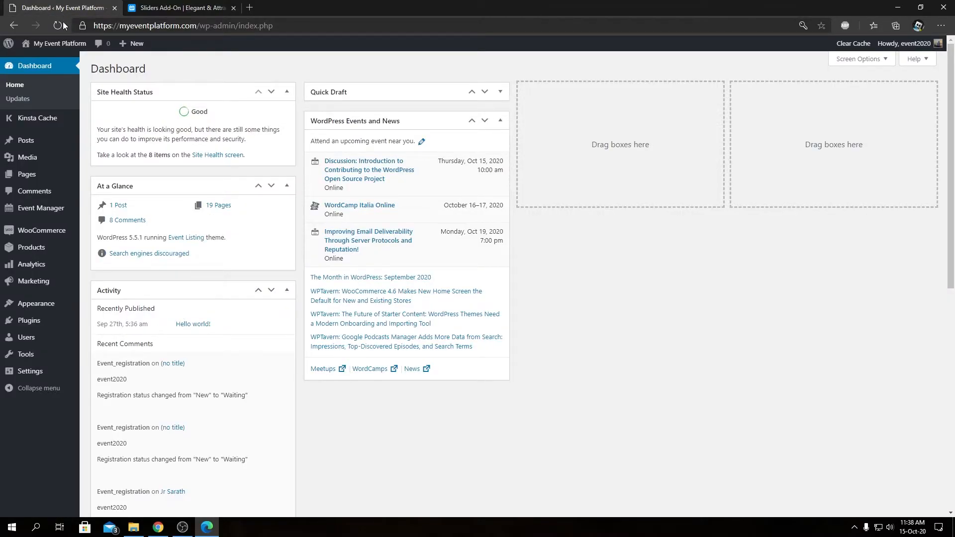
{"action": "mouse_move", "coordinate": [29, 321]}
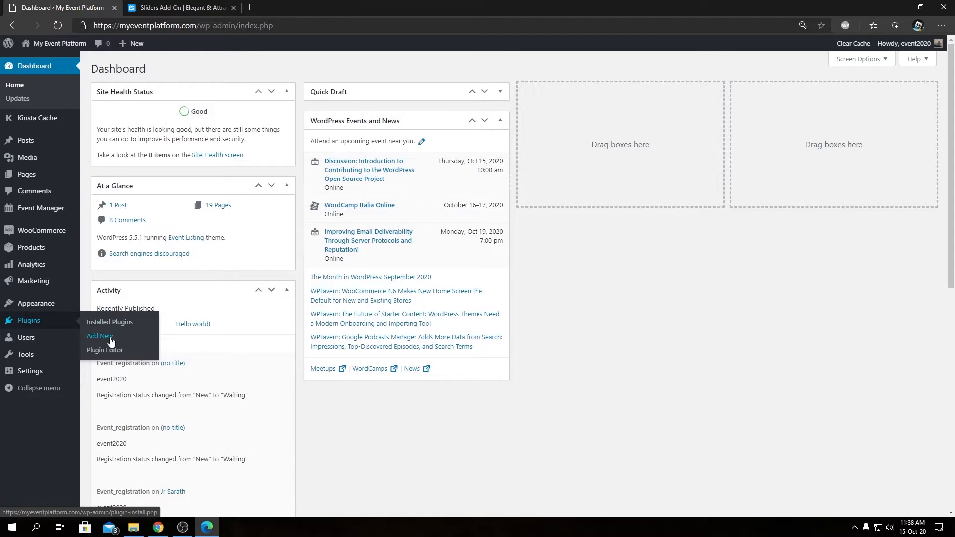
Go to Plugins > Add New, choose Upload Plugin and bring up the zip file picker
{"action": "left_click", "coordinate": [99, 336]}
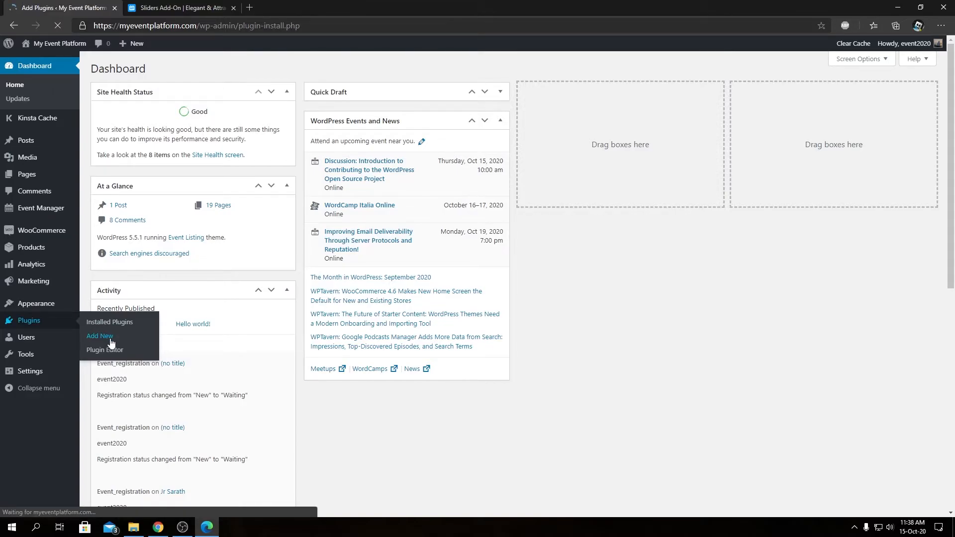
{"action": "left_click", "coordinate": [100, 335]}
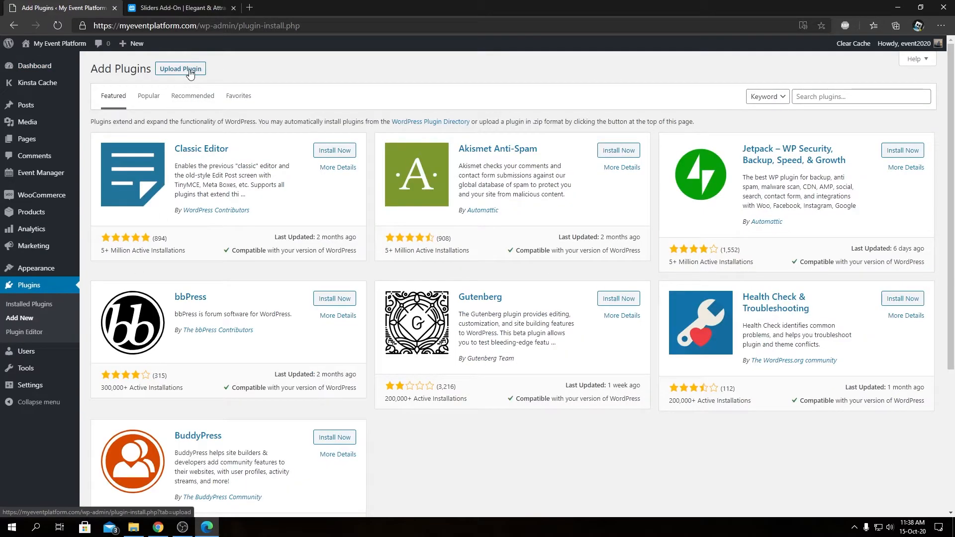
{"action": "left_click", "coordinate": [180, 68]}
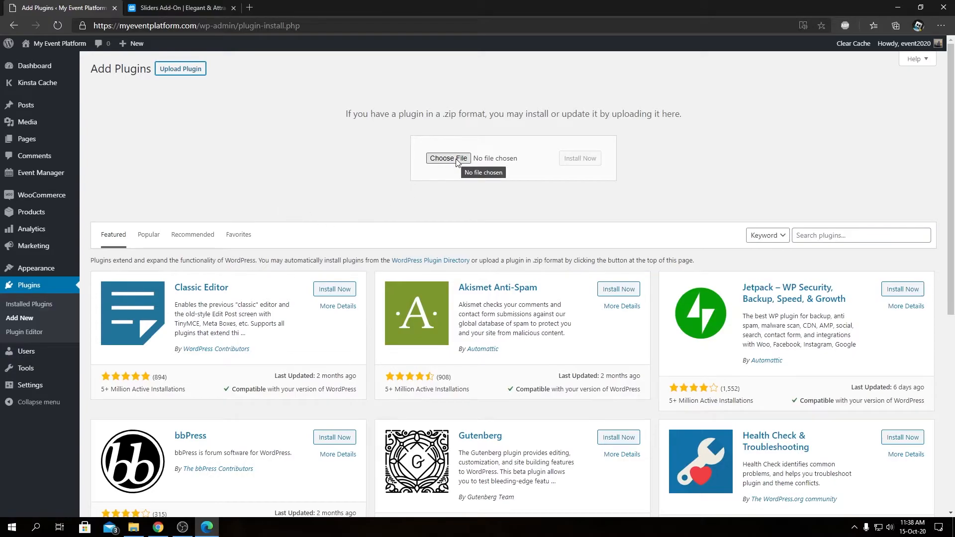
{"action": "left_click", "coordinate": [448, 158]}
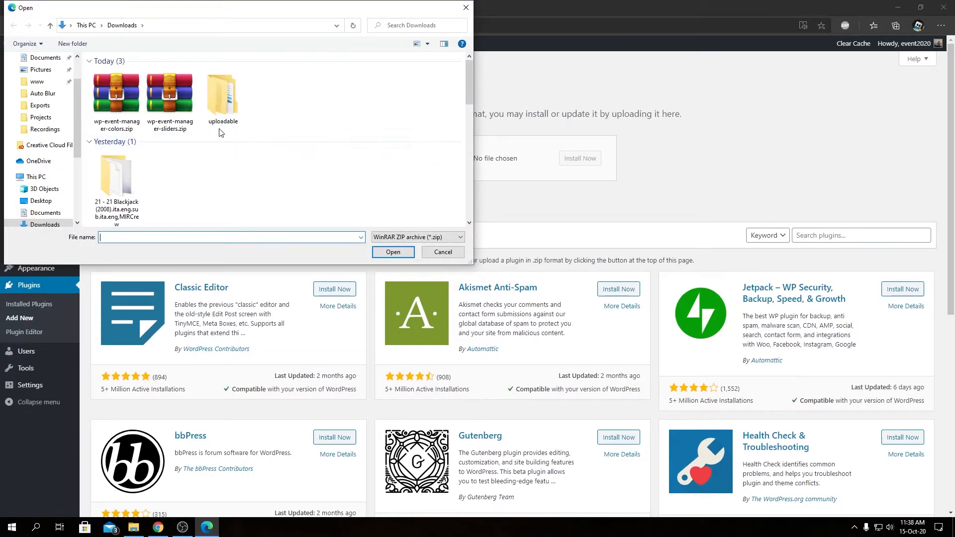
Select wp-event-manager-sliders.zip from the uploadable folder as the upload file
{"action": "double_click", "coordinate": [221, 95]}
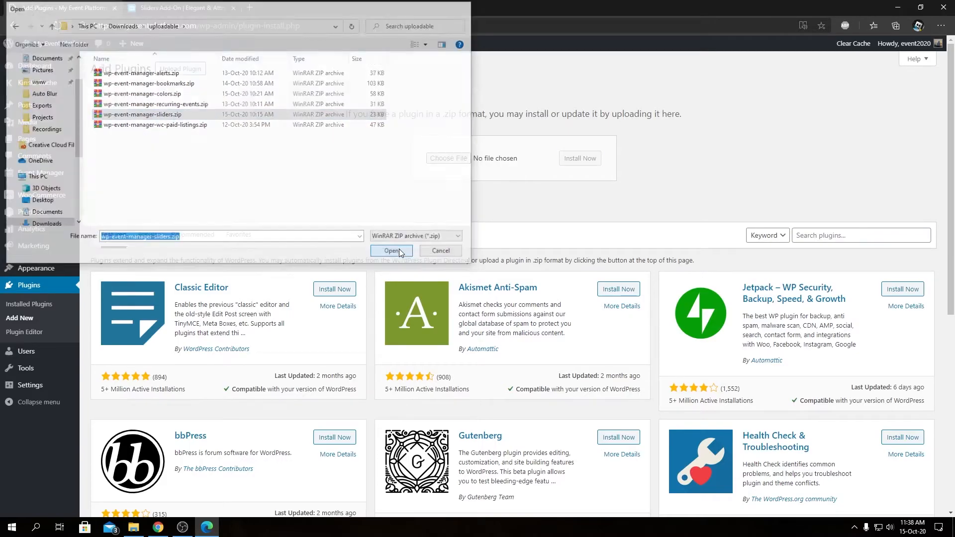
{"action": "left_click", "coordinate": [390, 251]}
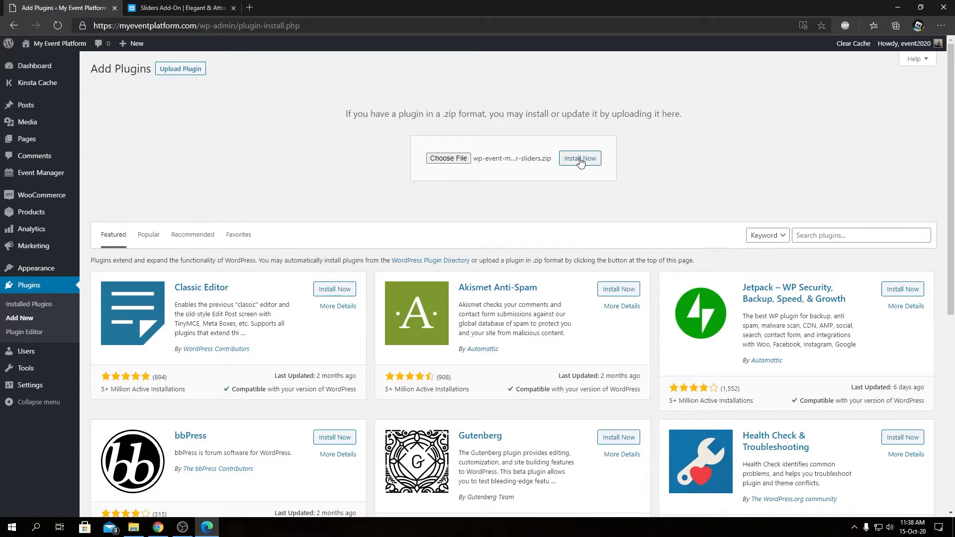
Install the Sliders zip and activate the WP Event Manager Sliders plugin
{"action": "left_click", "coordinate": [579, 158]}
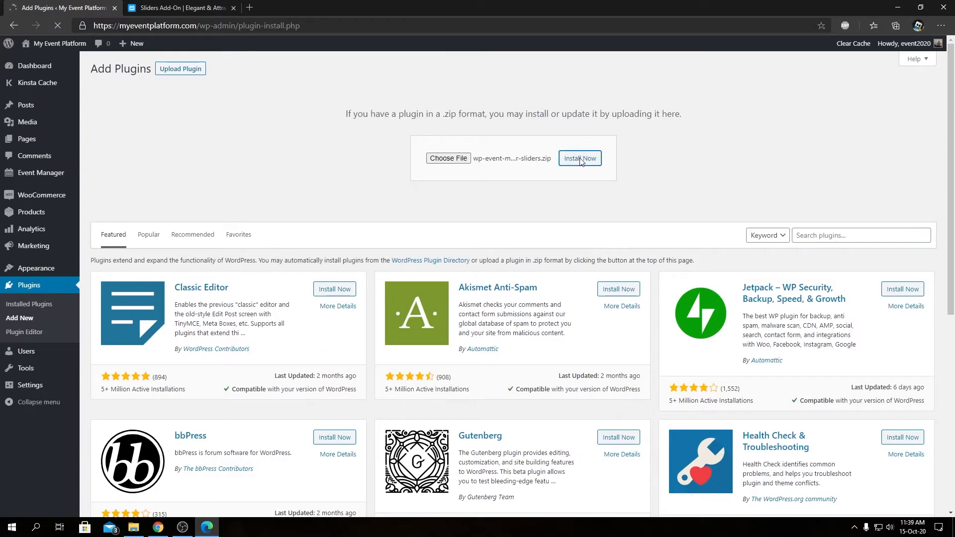
{"action": "left_click", "coordinate": [579, 158]}
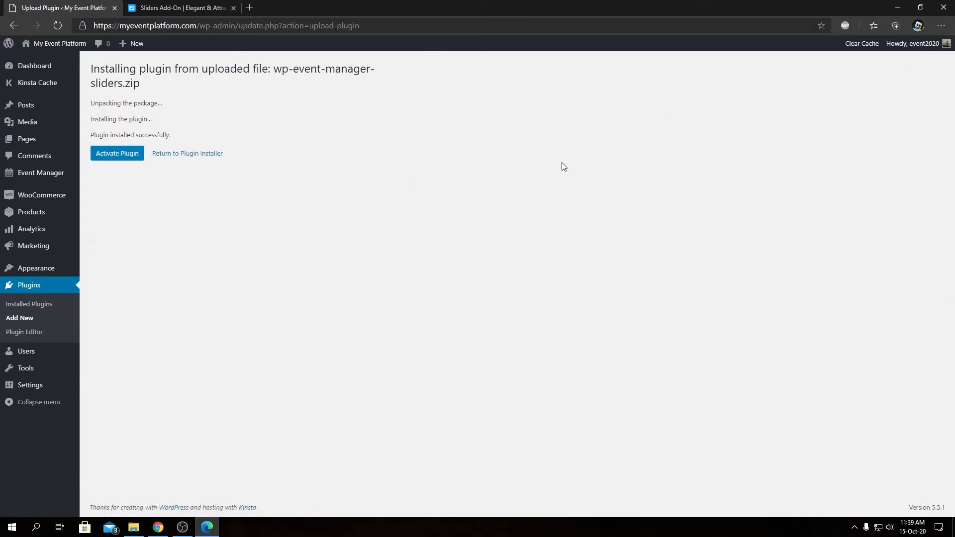
{"action": "mouse_move", "coordinate": [770, 373]}
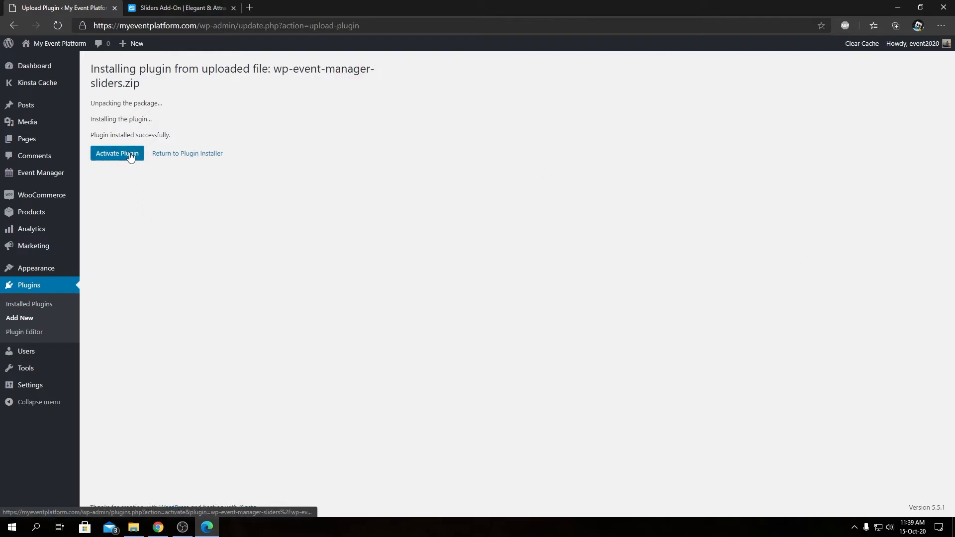
{"action": "left_click", "coordinate": [118, 153]}
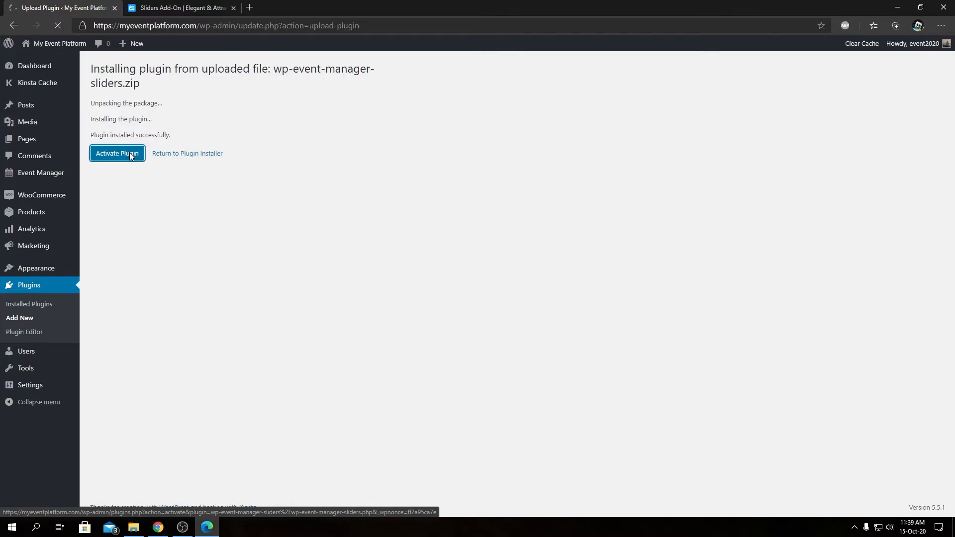
{"action": "left_click", "coordinate": [118, 153]}
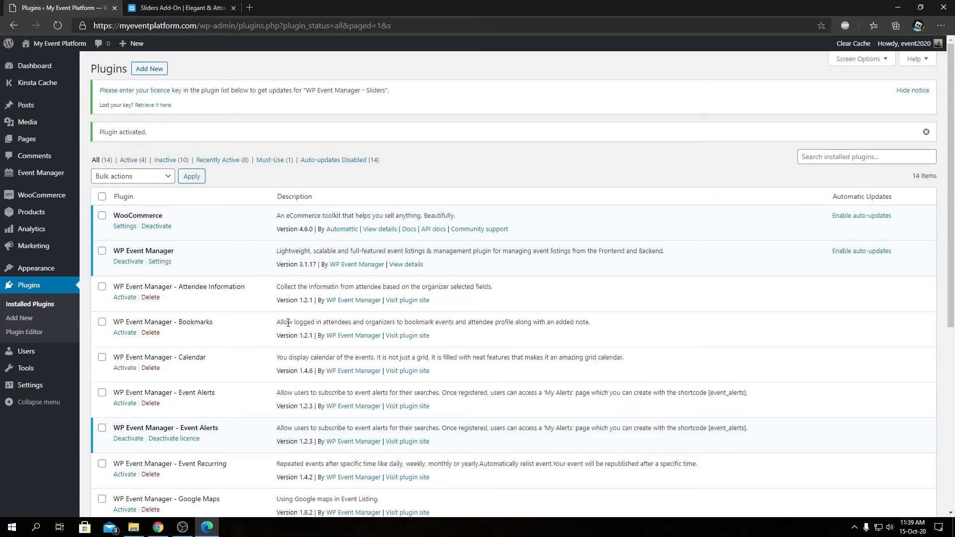
Select WP Event Manager - Sliders in the plugin list and enter its licence key and email
{"action": "scroll", "scroll_direction": "down", "scroll_amount": 3}
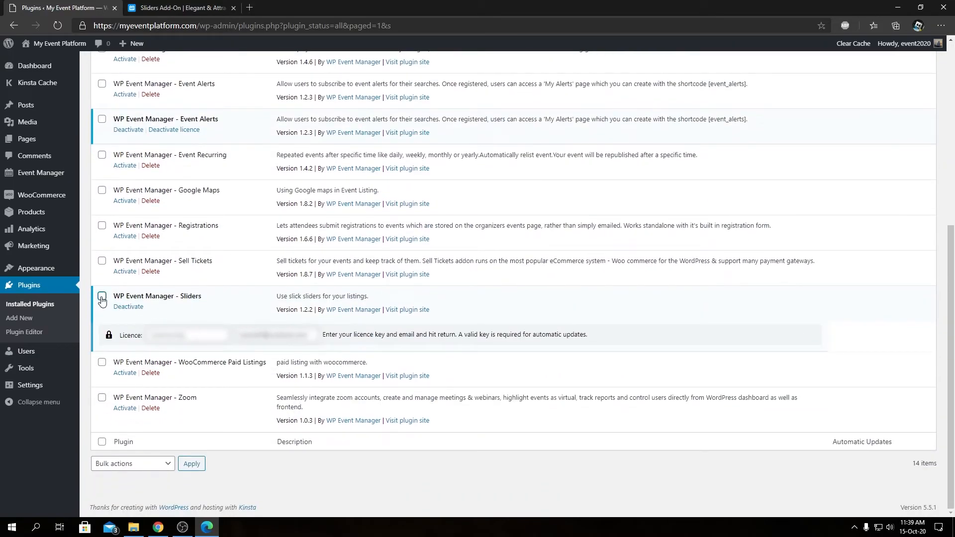
{"action": "left_click", "coordinate": [102, 298]}
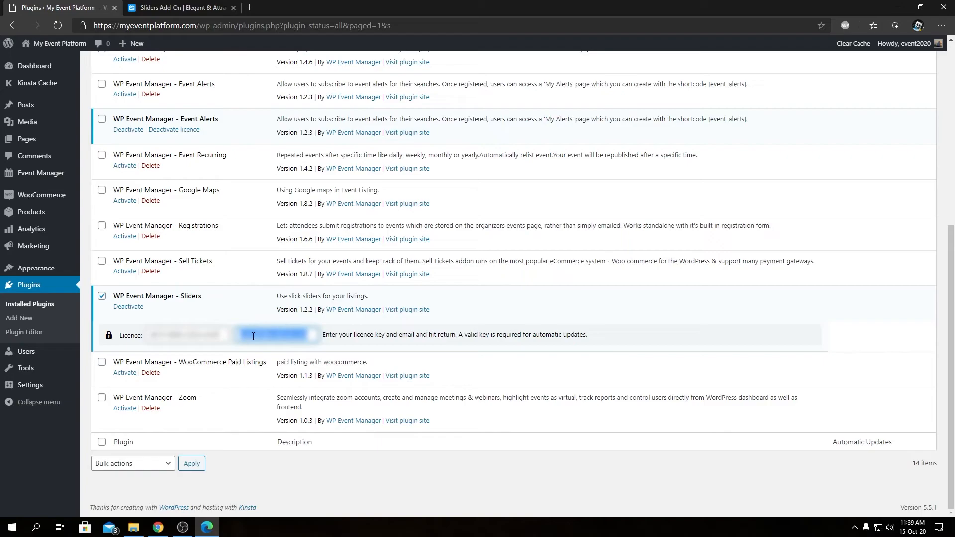
{"action": "left_click", "coordinate": [277, 334]}
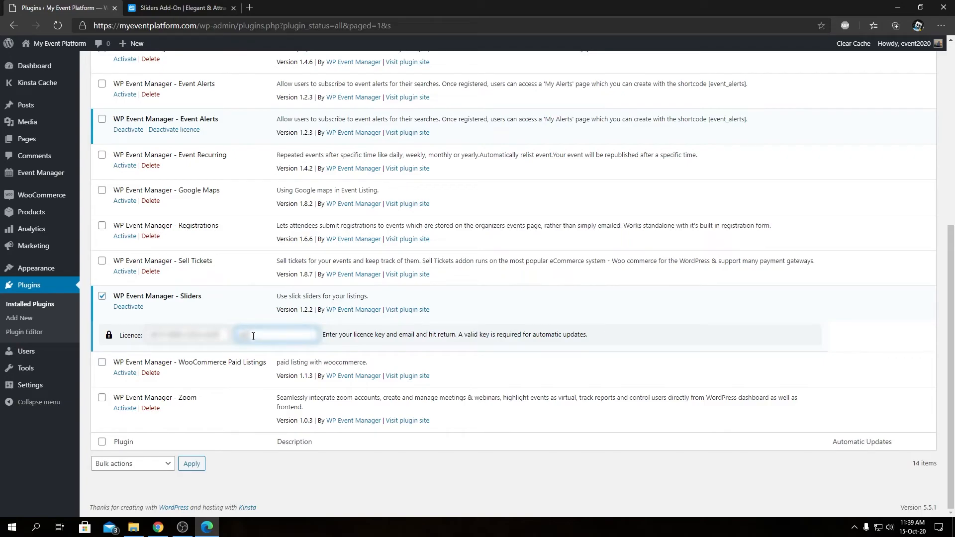